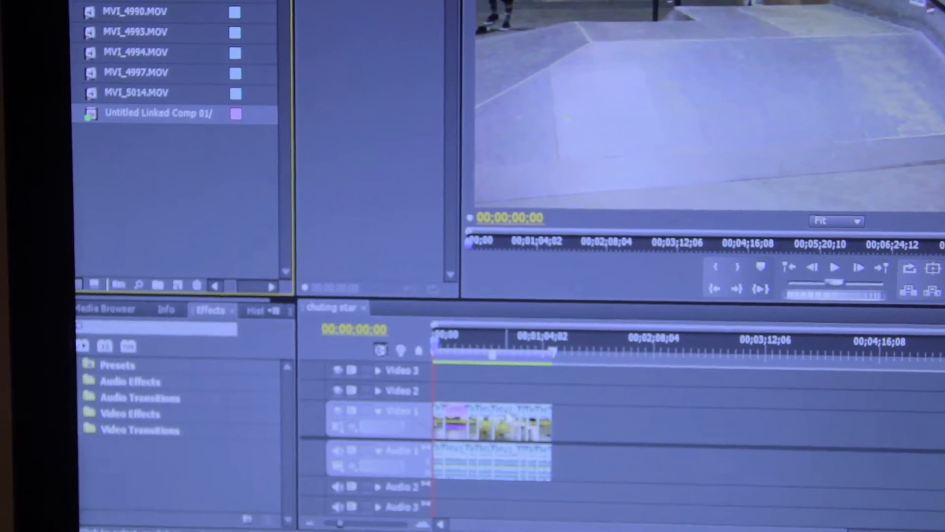
# - Right-click Untitled Linked Comp 01 in the Project panel to show its context menu
pyautogui.rightClick(489, 417)
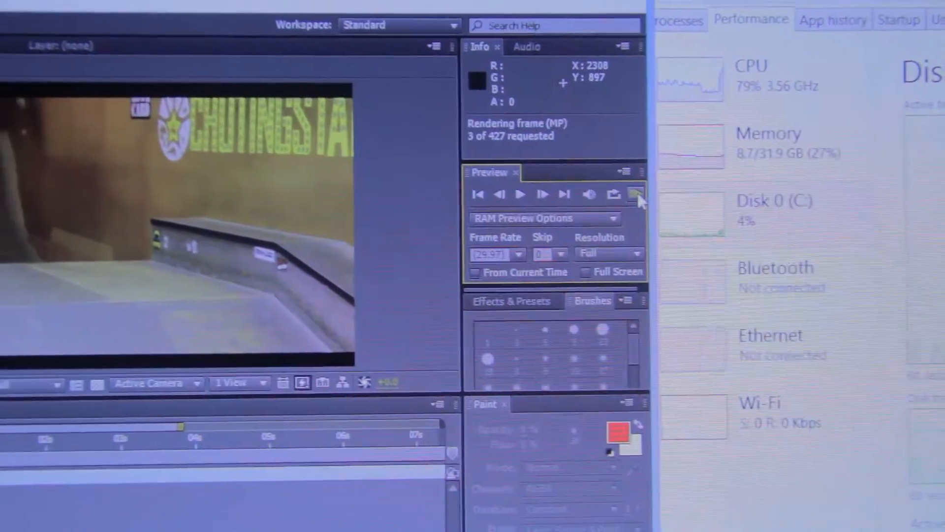
# - Start a RAM preview of the skatepark comp in the Preview panel
pyautogui.click(637, 193)
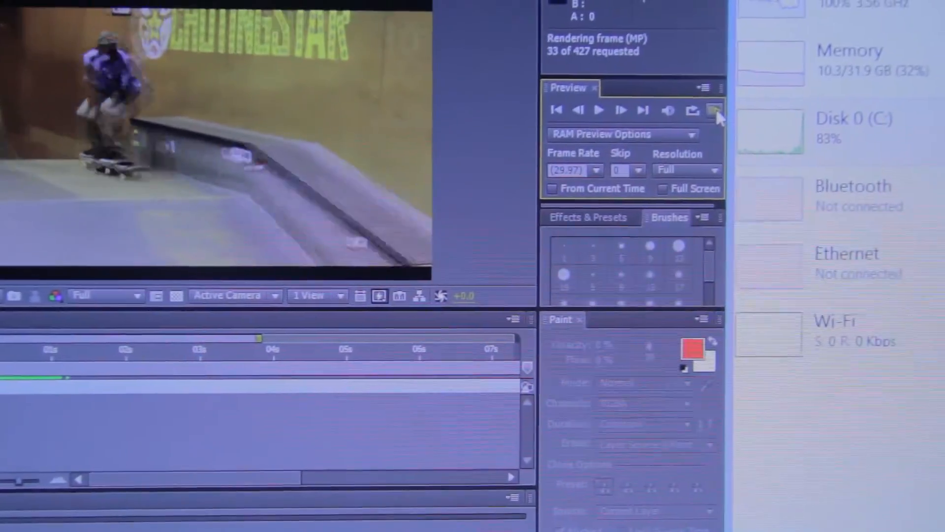